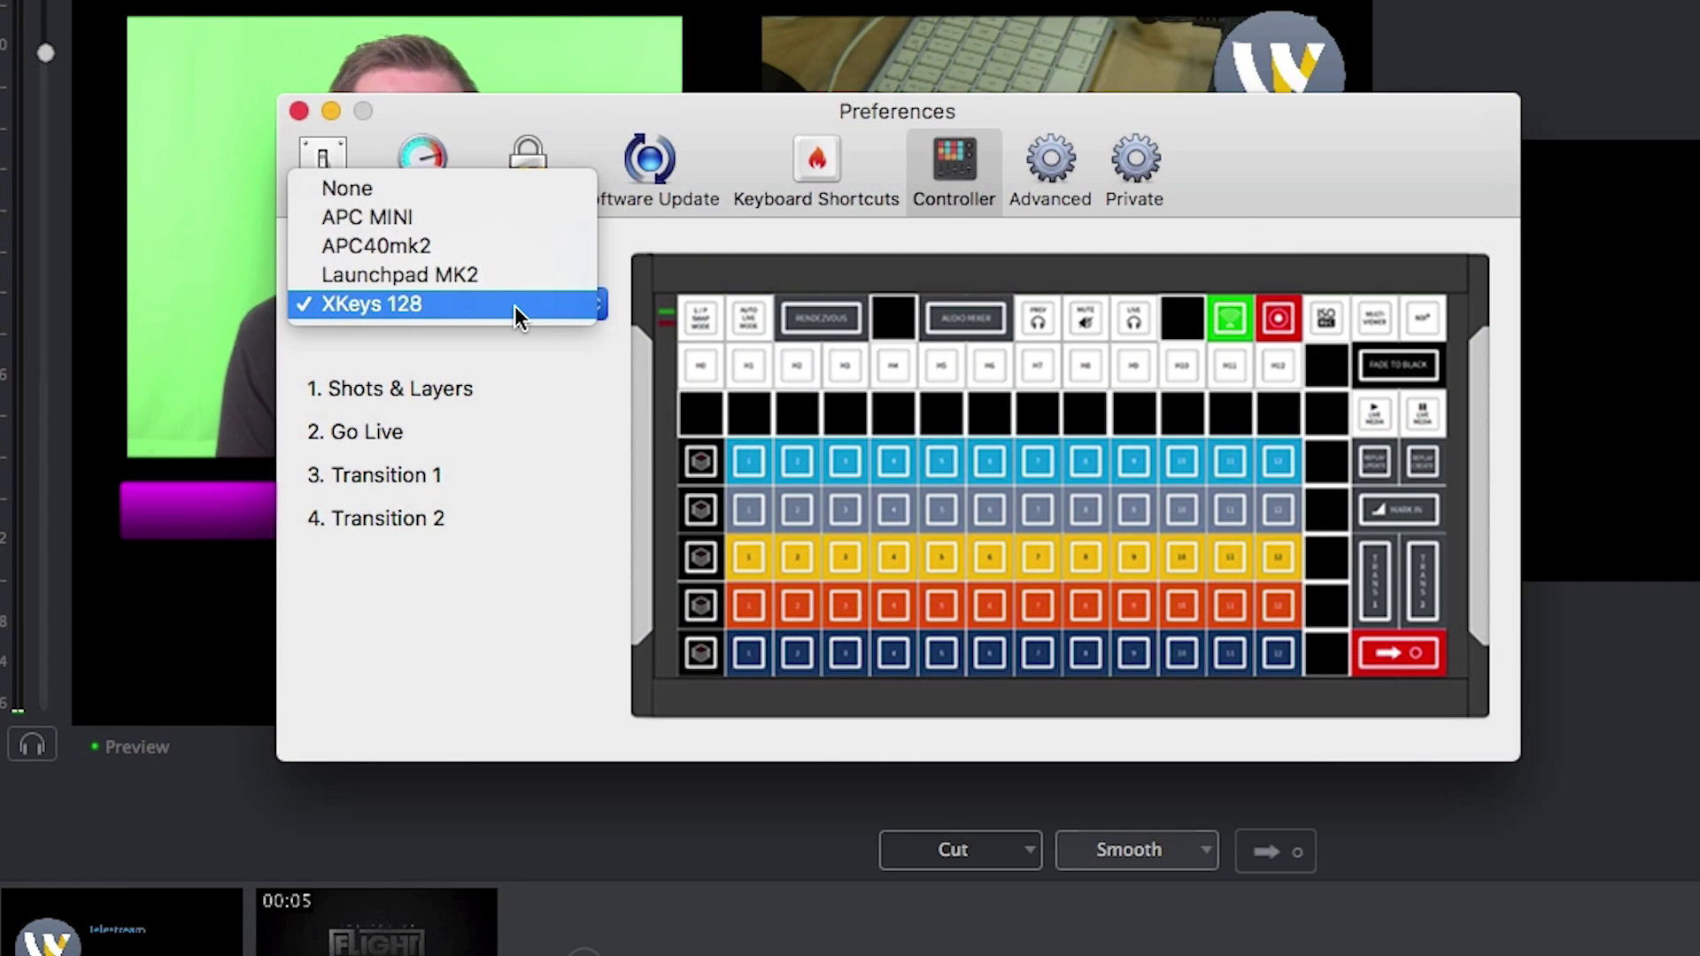
- Choose XKeys 128 as the hardware controller in Controller preferences
{"action": "left_click", "coordinate": [370, 304]}
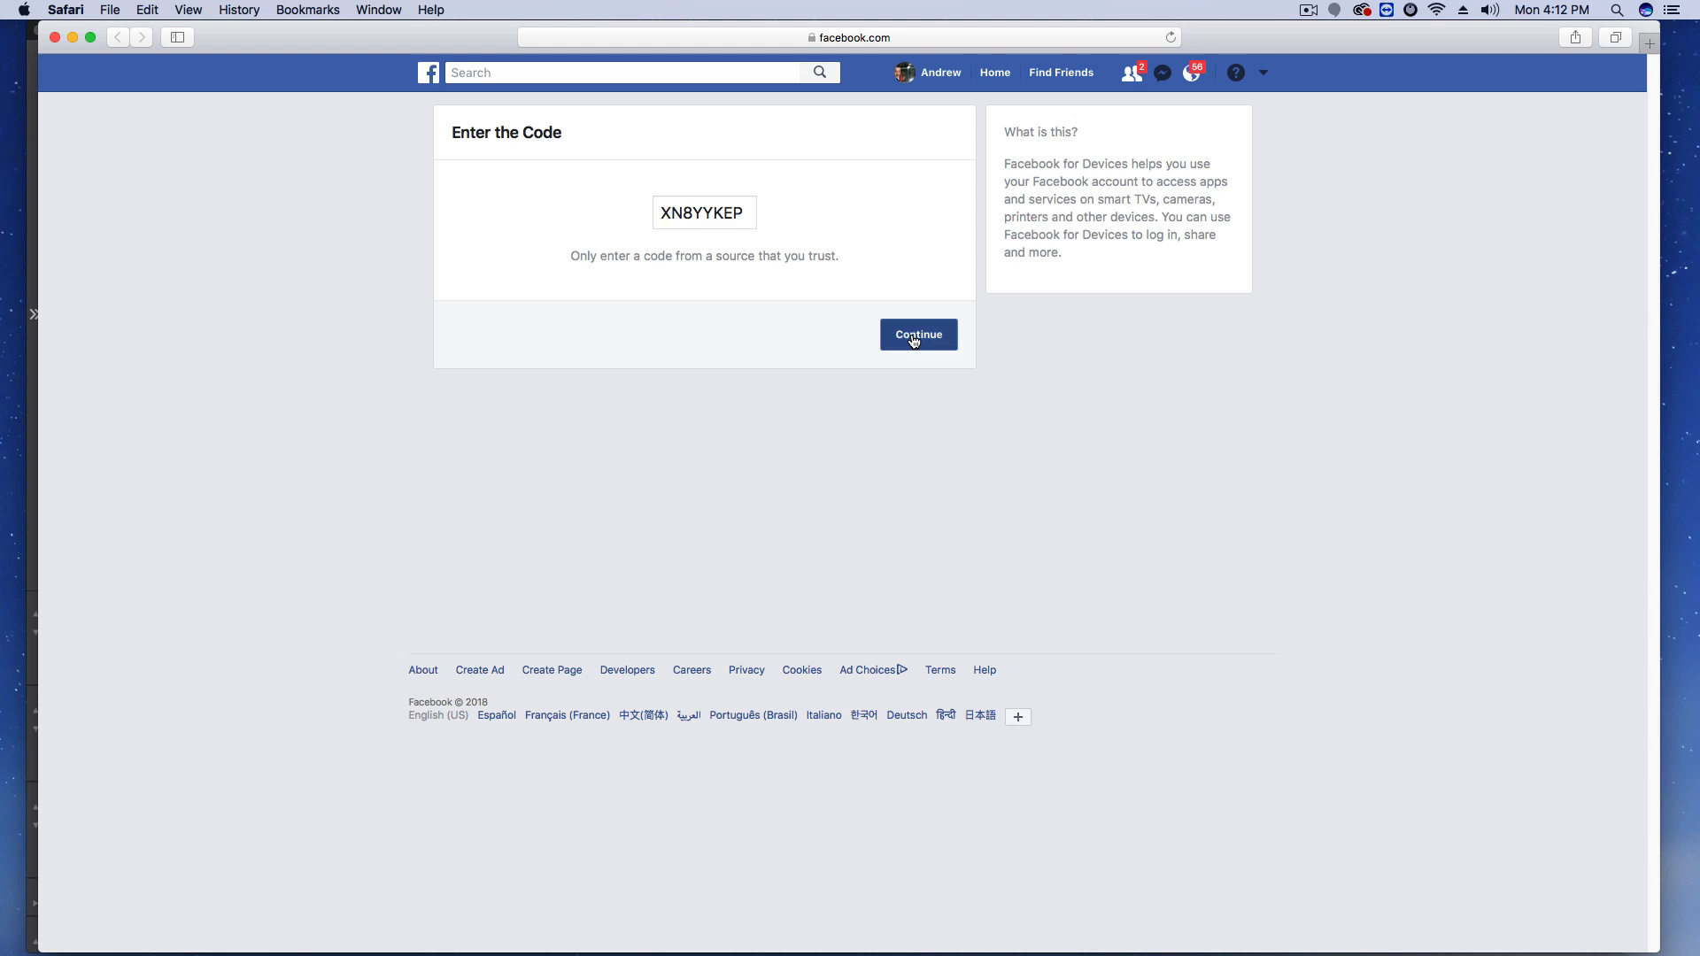
- Continue past Facebook's Enter the Code page to link the streaming software
{"action": "left_click", "coordinate": [918, 334]}
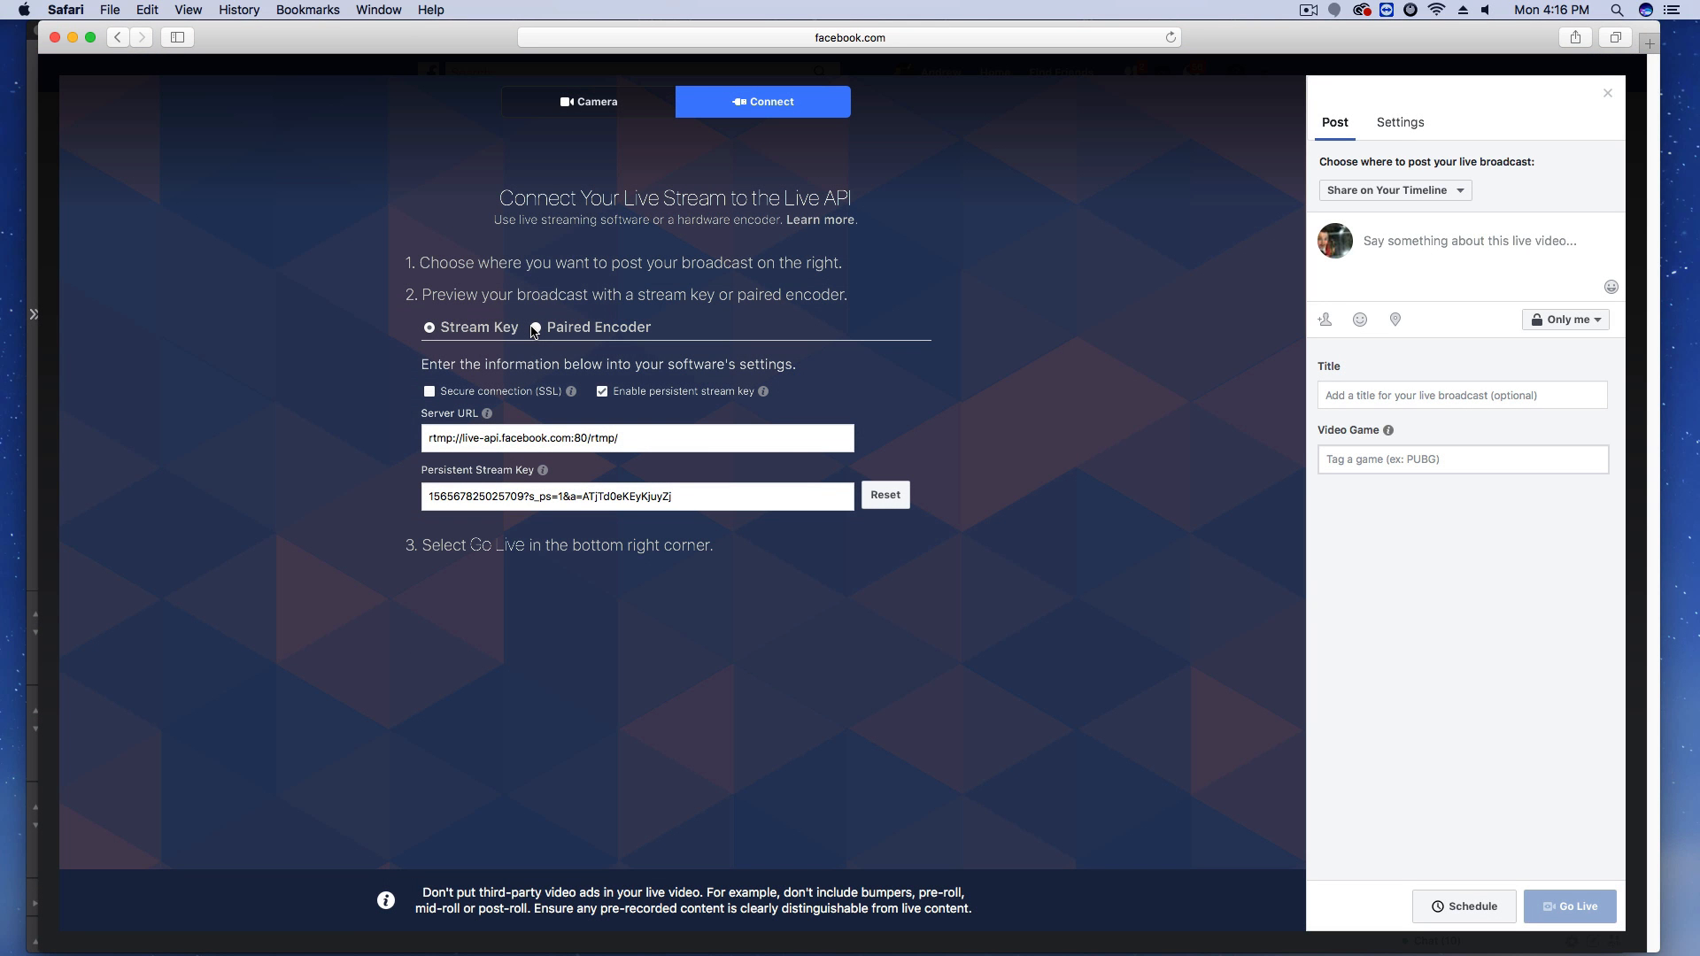
- Select Paired Encoder instead of a persistent stream key on the Live API page
{"action": "left_click", "coordinate": [535, 328]}
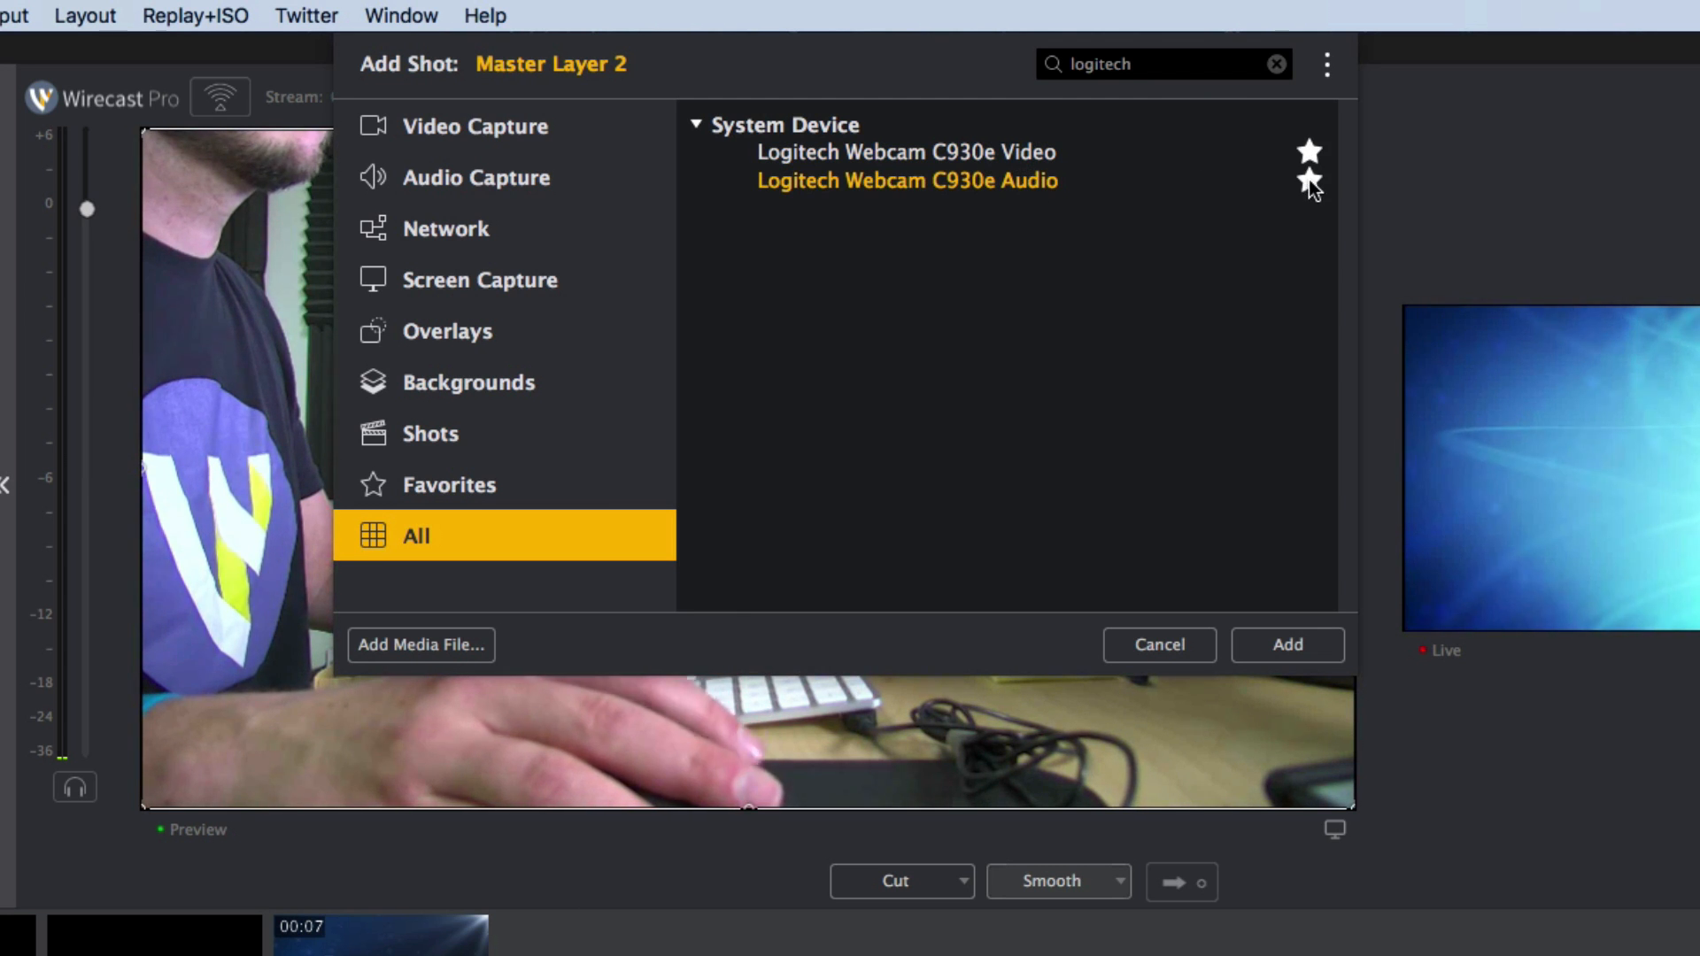
{"action": "mouse_move", "coordinate": [1207, 425]}
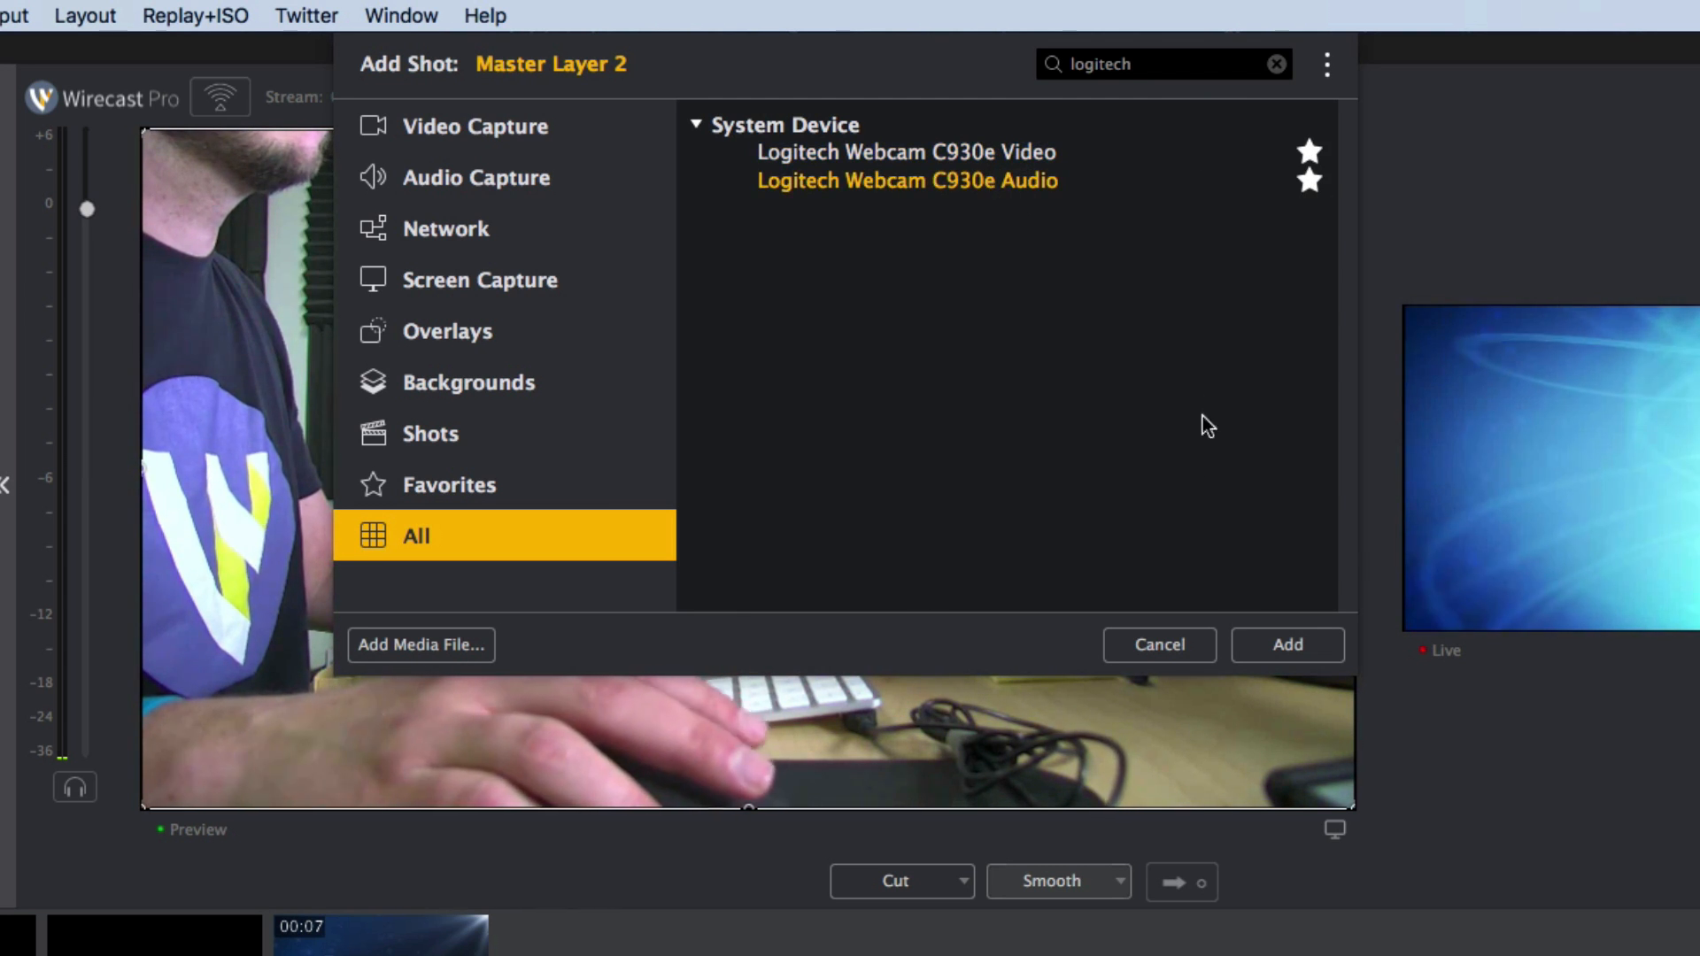
- Add the favourited Logitech C930e video and audio to Master Layer 2 as a New Shot
{"action": "left_click", "coordinate": [908, 151]}
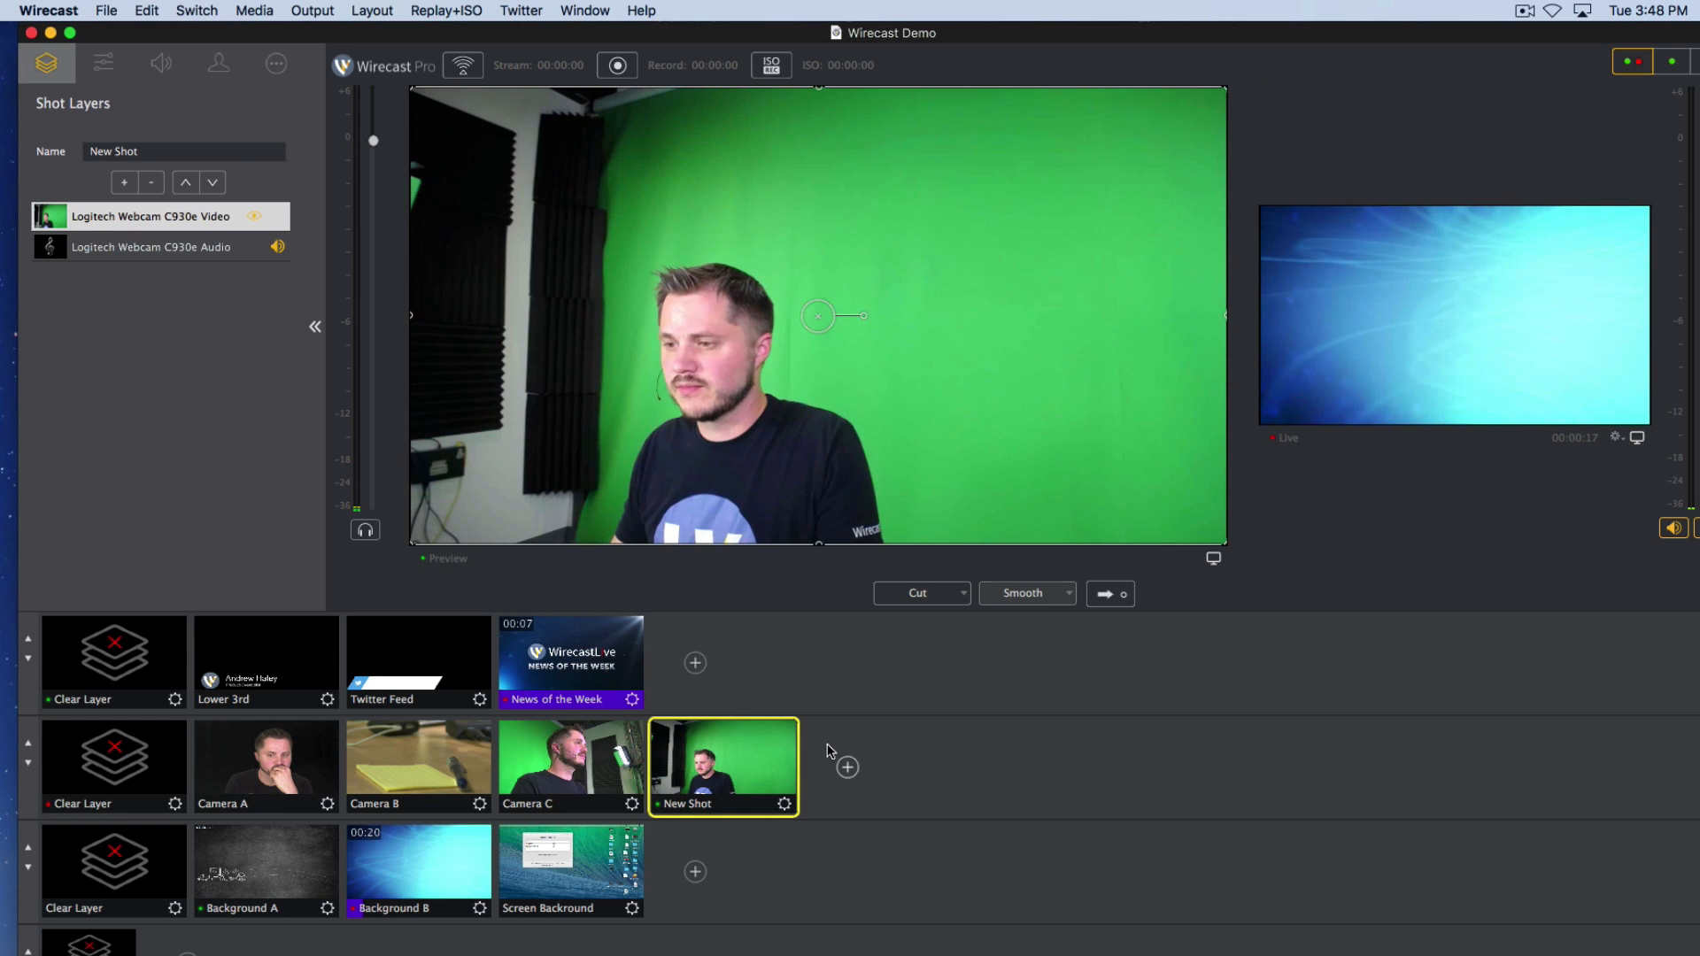
{"action": "mouse_move", "coordinate": [593, 307]}
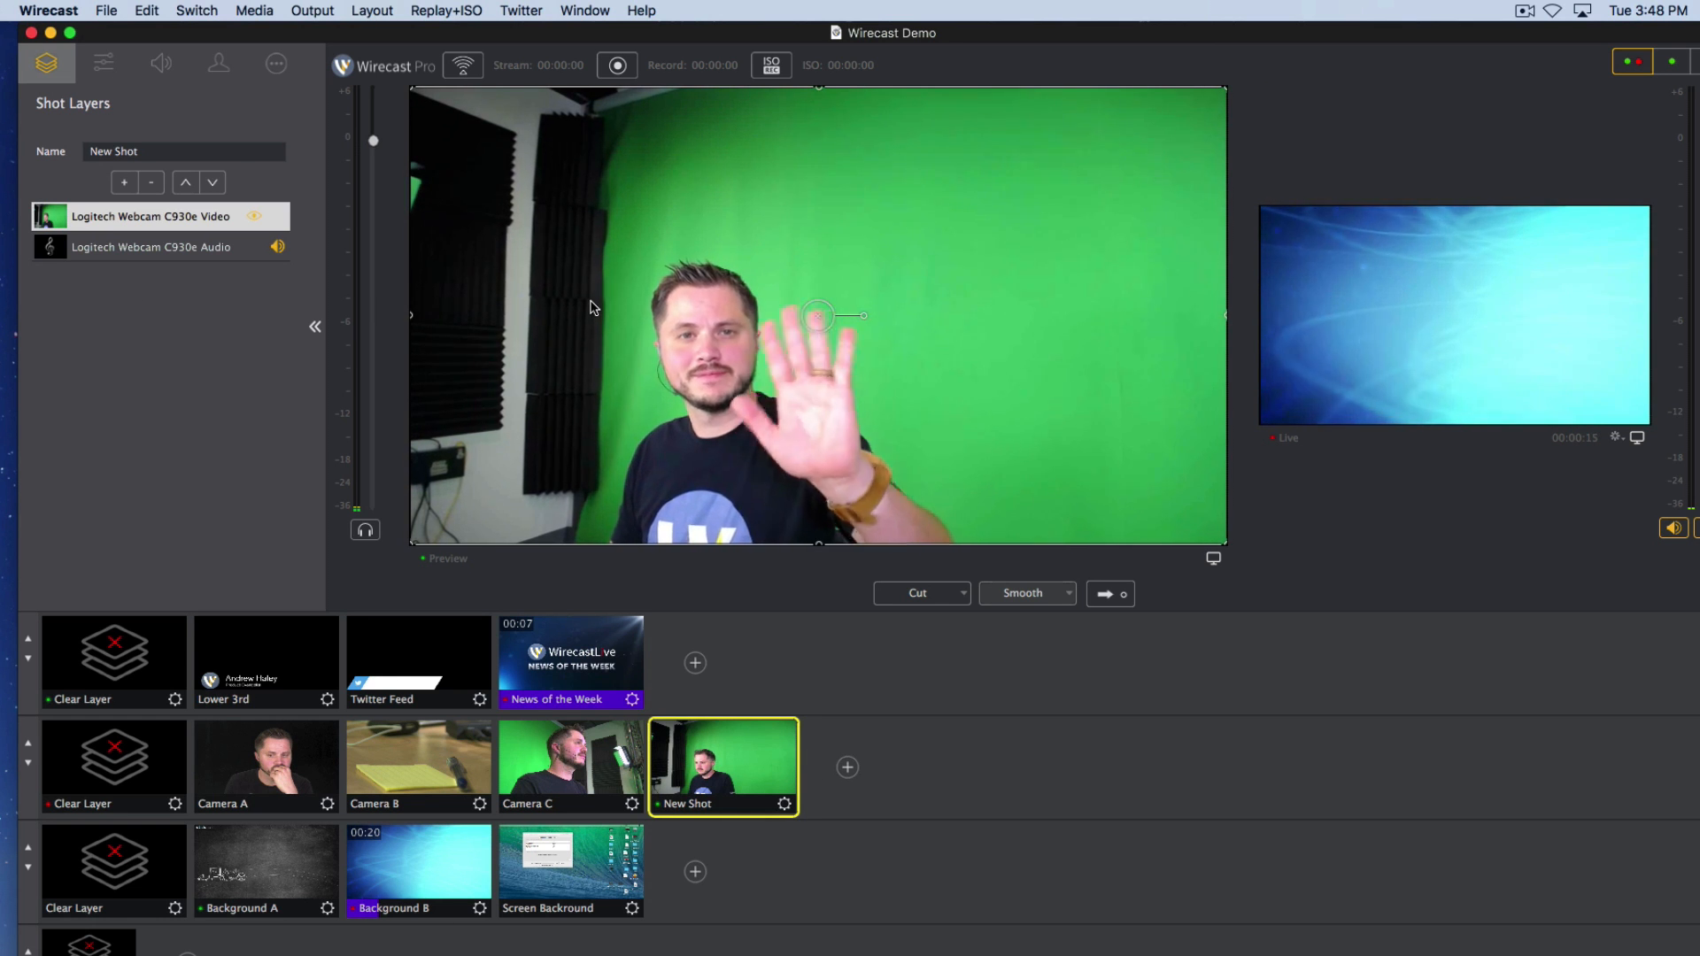